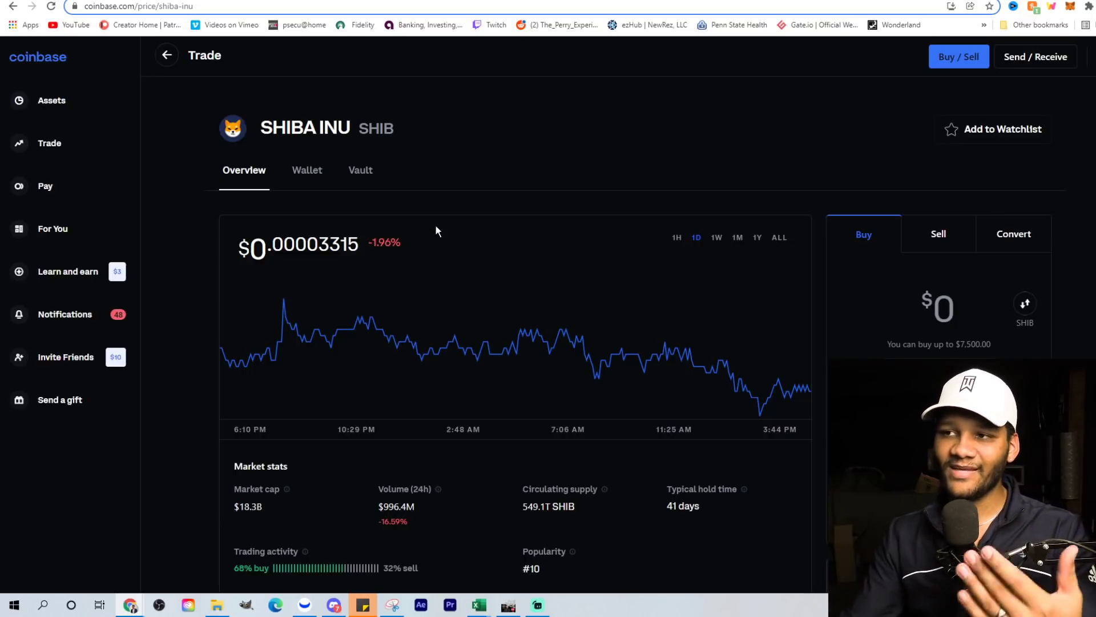
{"action": "mouse_move", "coordinate": [768, 293]}
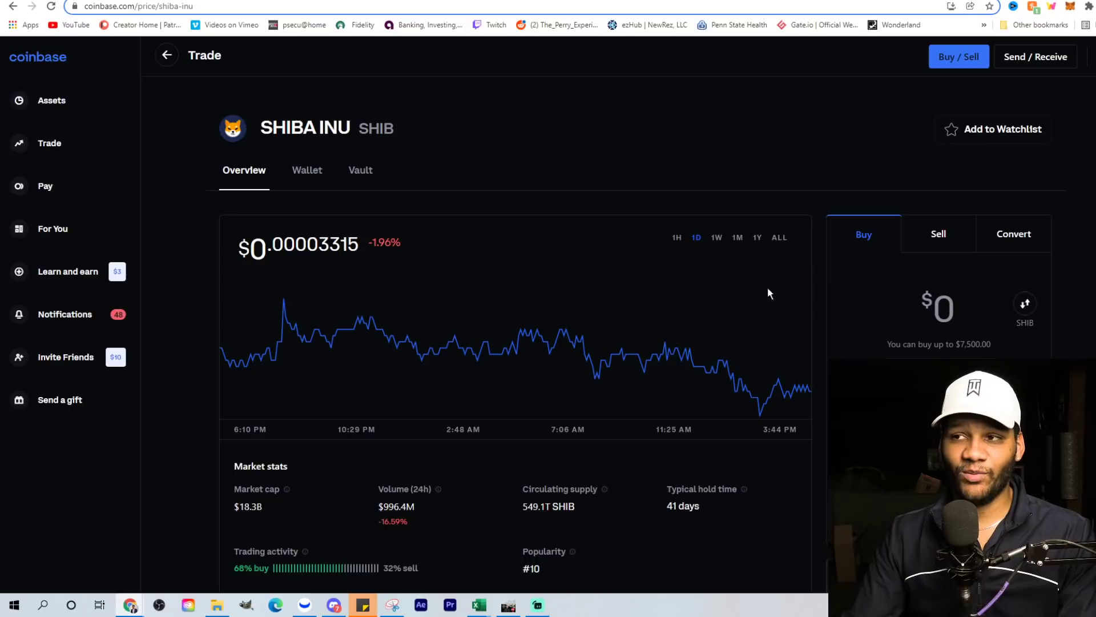
Step: Step the SHIB price chart through the 1W, 1M and 1Y ranges
{"action": "left_click", "coordinate": [716, 237]}
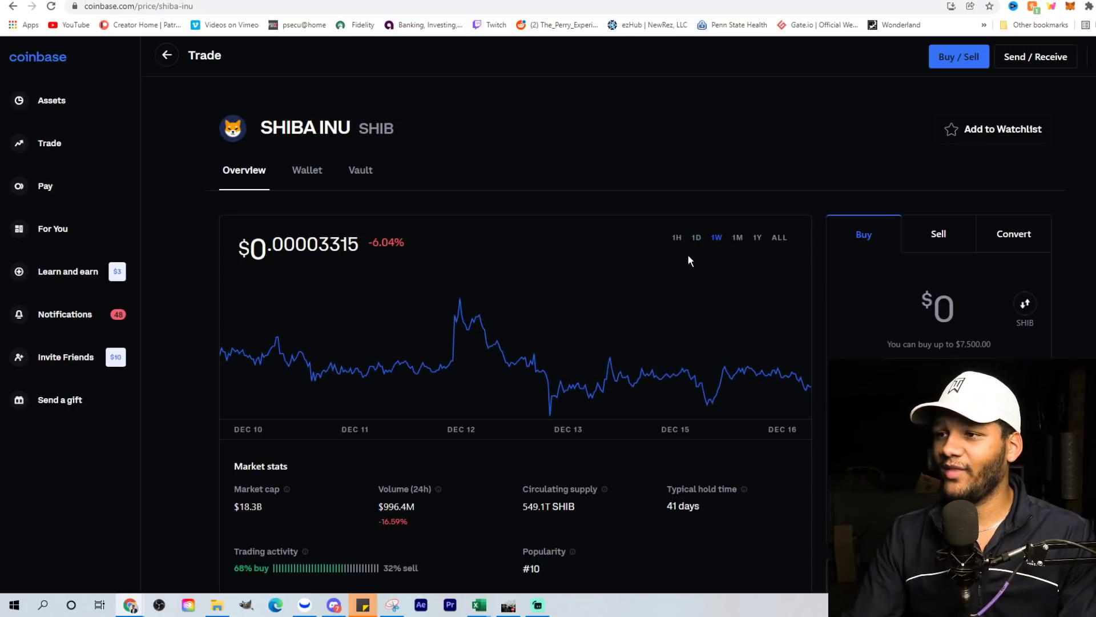
{"action": "left_click", "coordinate": [736, 238]}
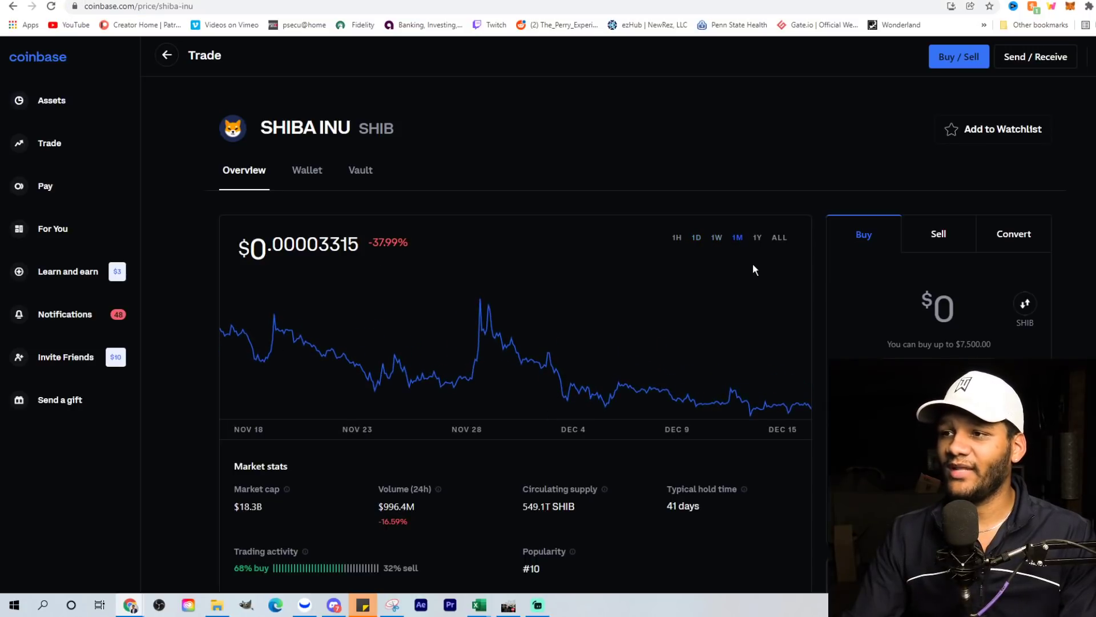
{"action": "left_click", "coordinate": [757, 238]}
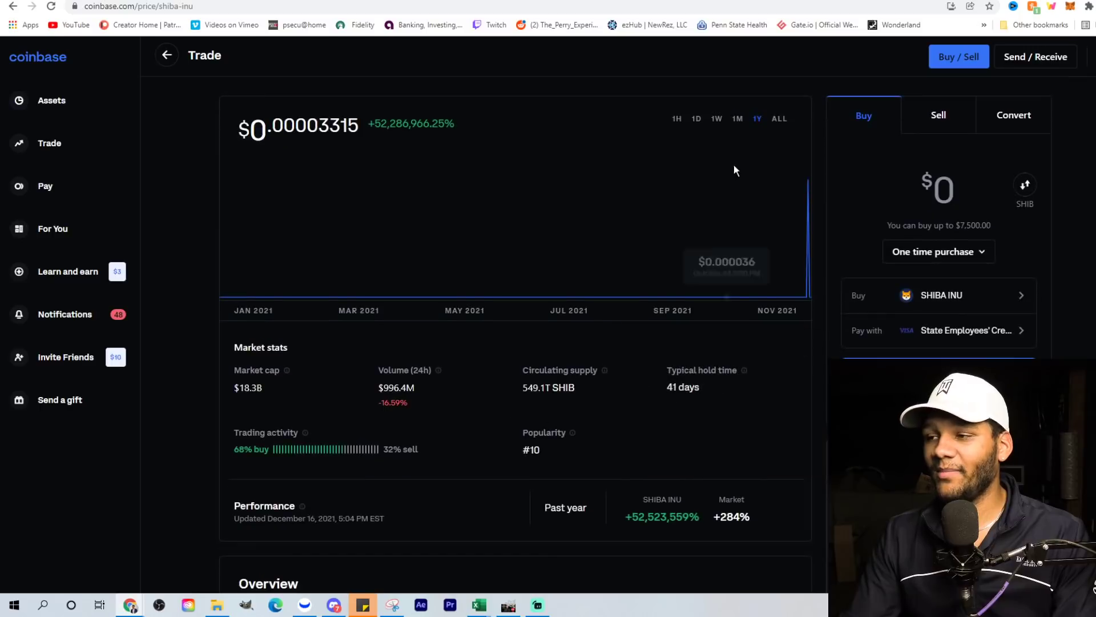
{"action": "left_click", "coordinate": [697, 118]}
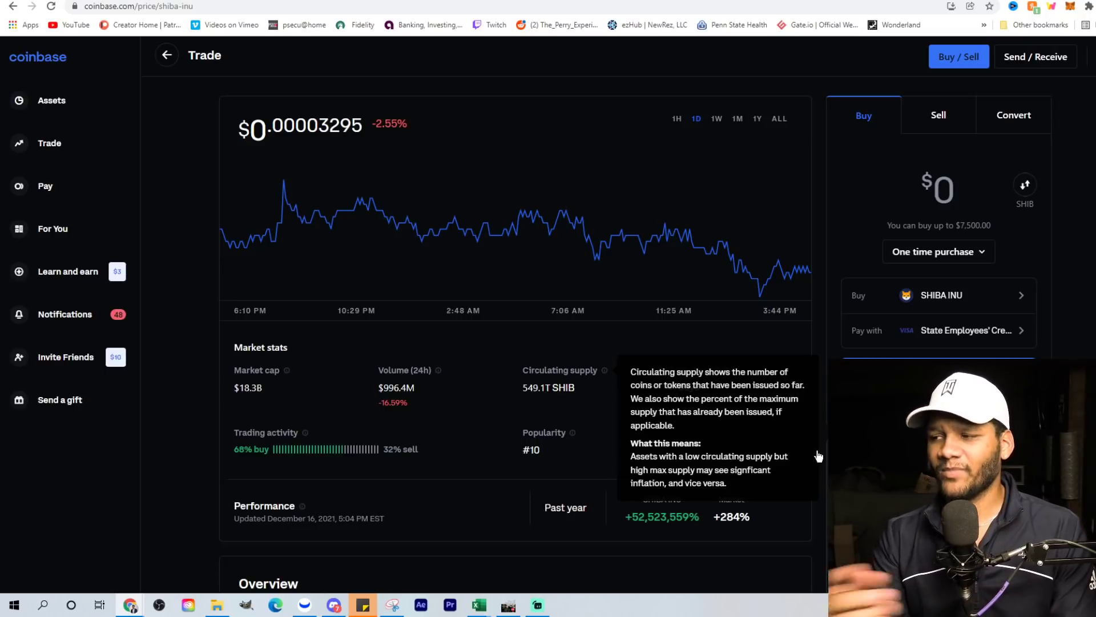
{"action": "mouse_move", "coordinate": [825, 327]}
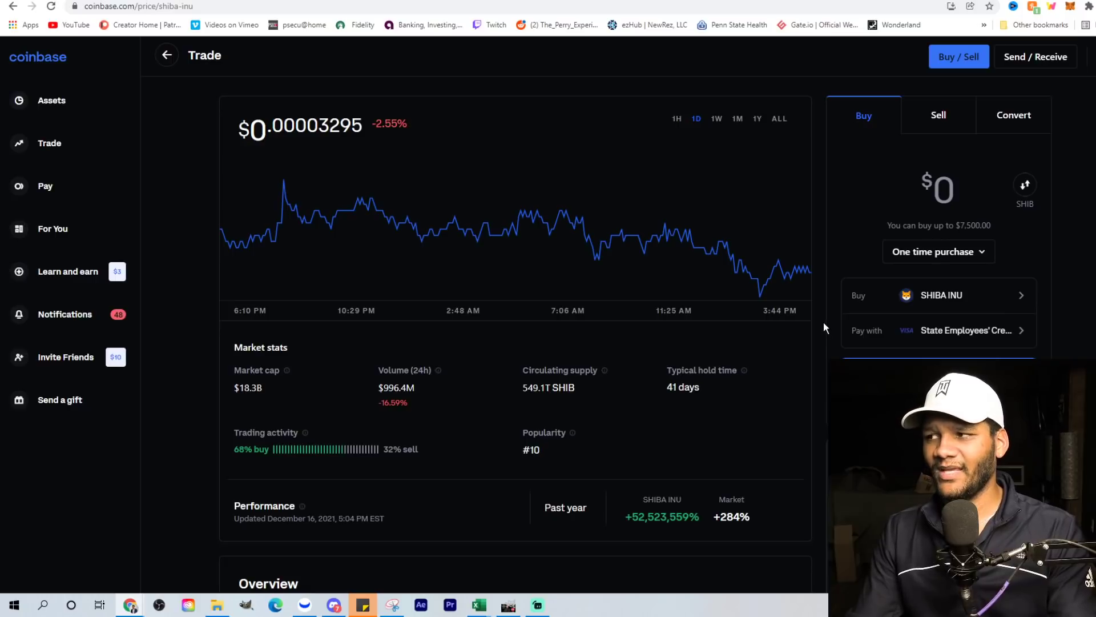
{"action": "mouse_move", "coordinate": [819, 331]}
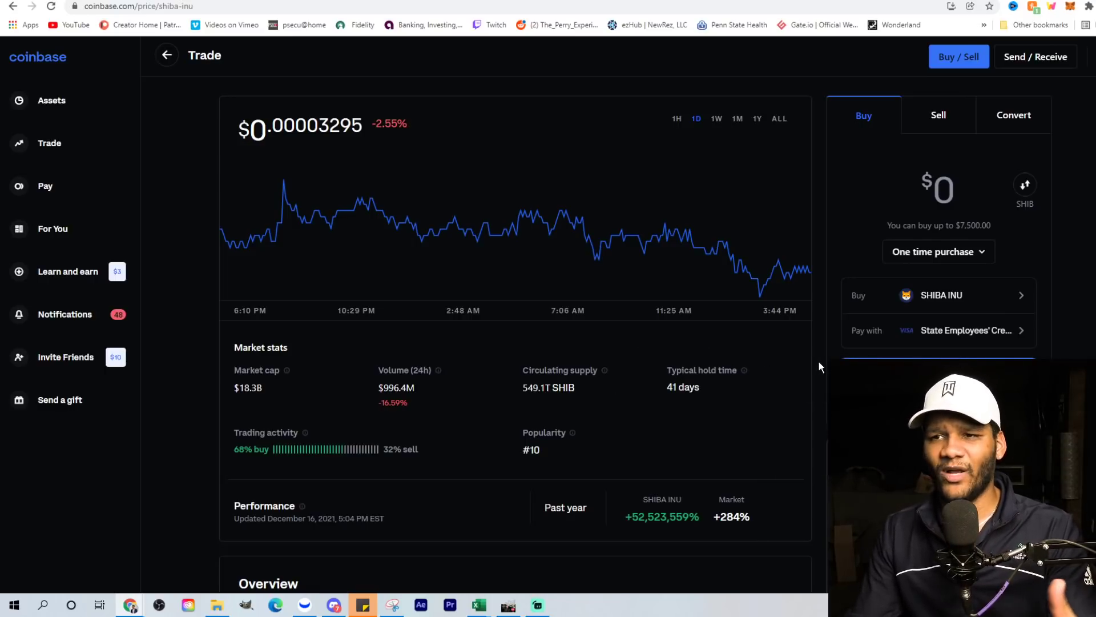
{"action": "mouse_move", "coordinate": [812, 369]}
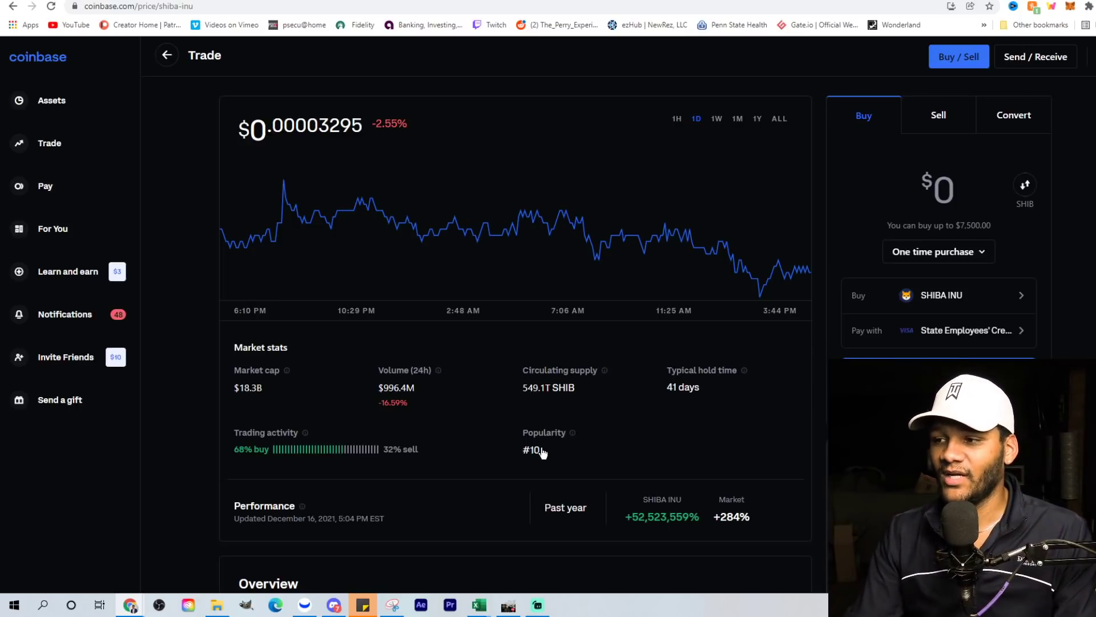
{"action": "mouse_move", "coordinate": [570, 410]}
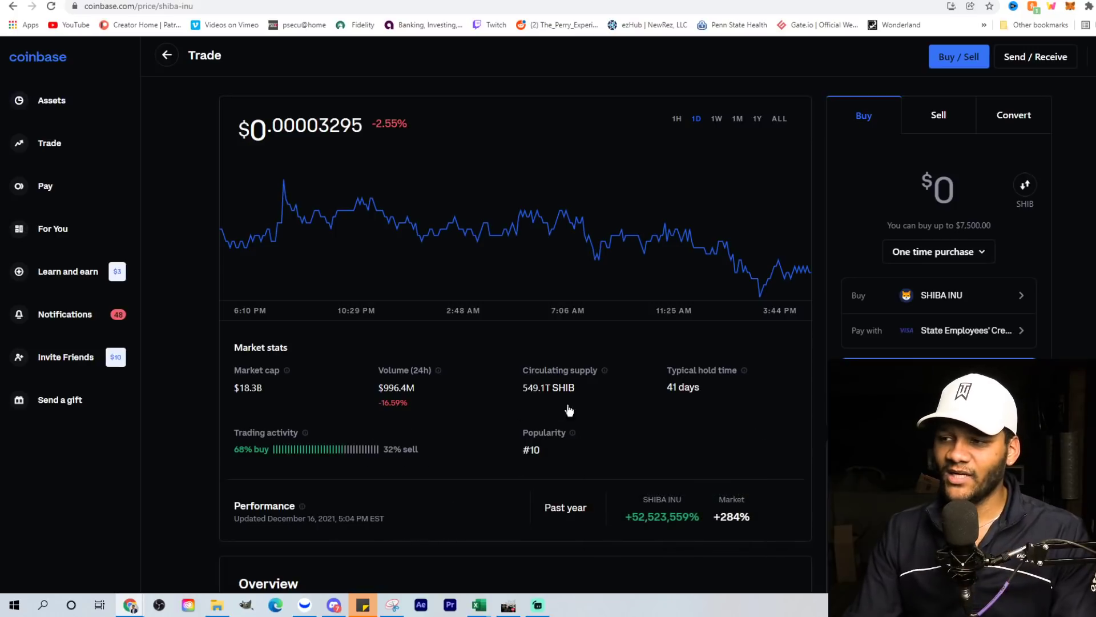
{"action": "mouse_move", "coordinate": [568, 468]}
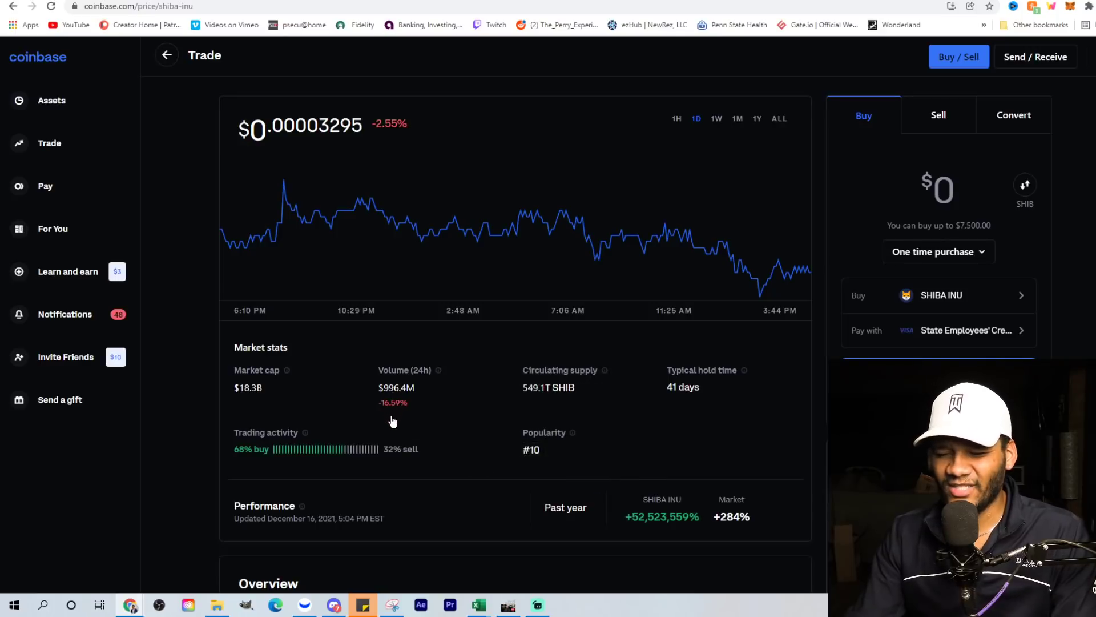
{"action": "mouse_move", "coordinate": [383, 409]}
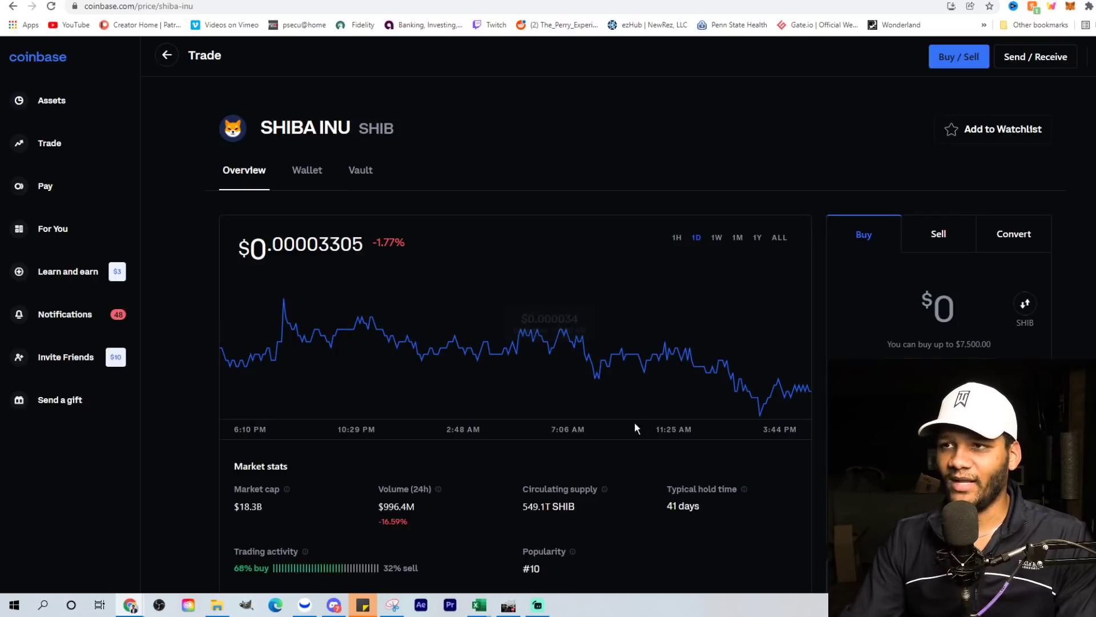
{"action": "scroll", "scroll_direction": "down", "scroll_amount": 3}
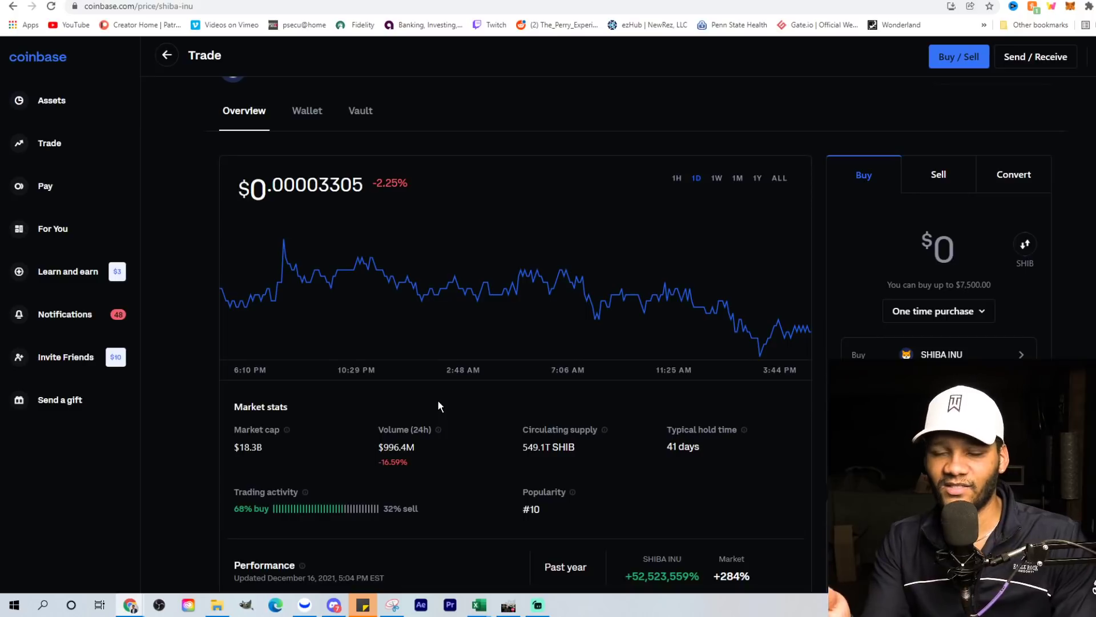
{"action": "mouse_move", "coordinate": [517, 286]}
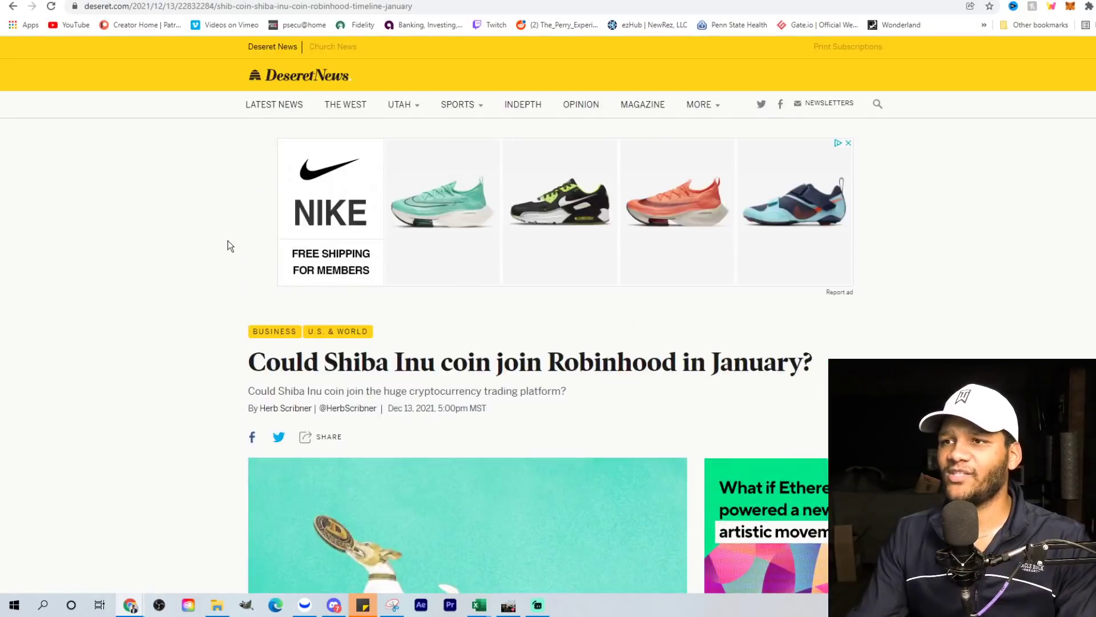
Step: Scroll down the Robinhood article to its opening paragraphs and the insider tweet
{"action": "scroll", "scroll_direction": "down", "scroll_amount": 3}
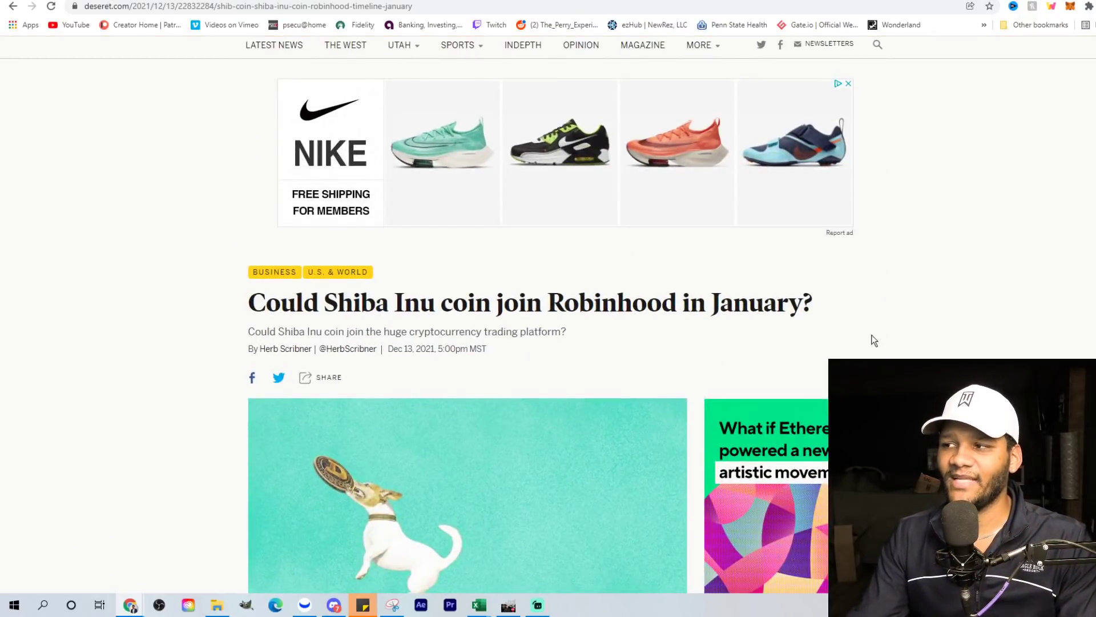
{"action": "scroll", "scroll_direction": "down", "scroll_amount": 3}
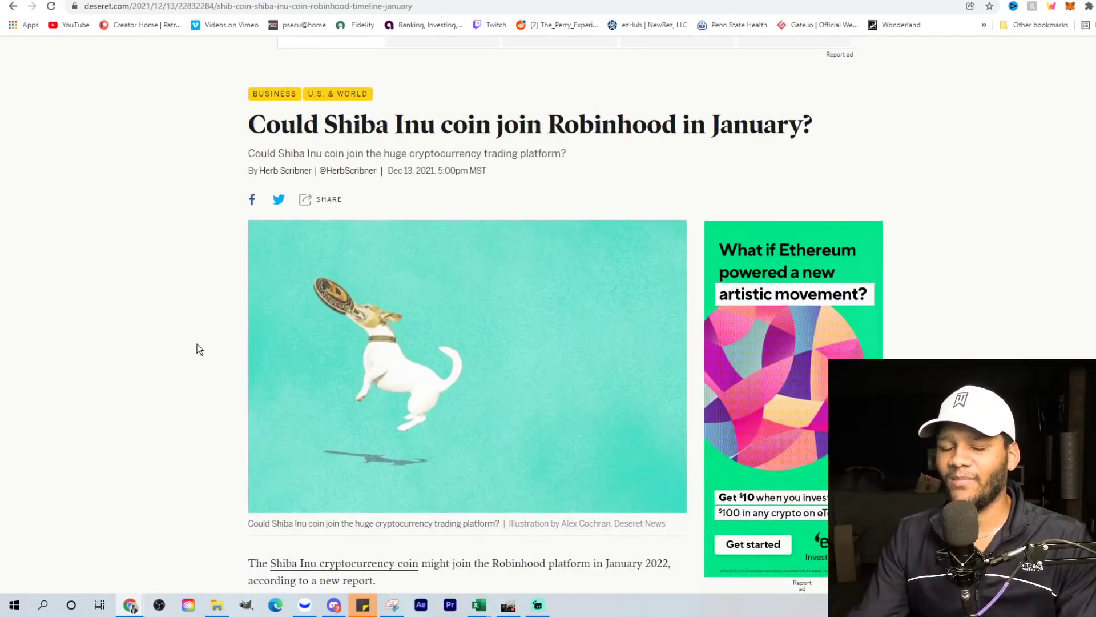
{"action": "mouse_move", "coordinate": [198, 354]}
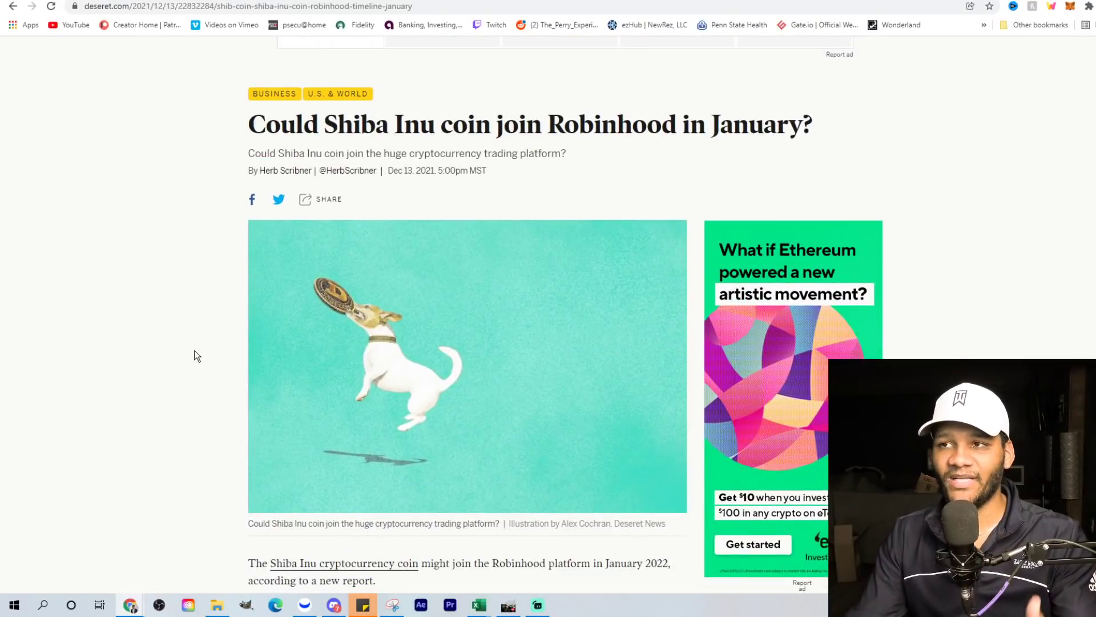
{"action": "scroll", "scroll_direction": "down", "scroll_amount": 3}
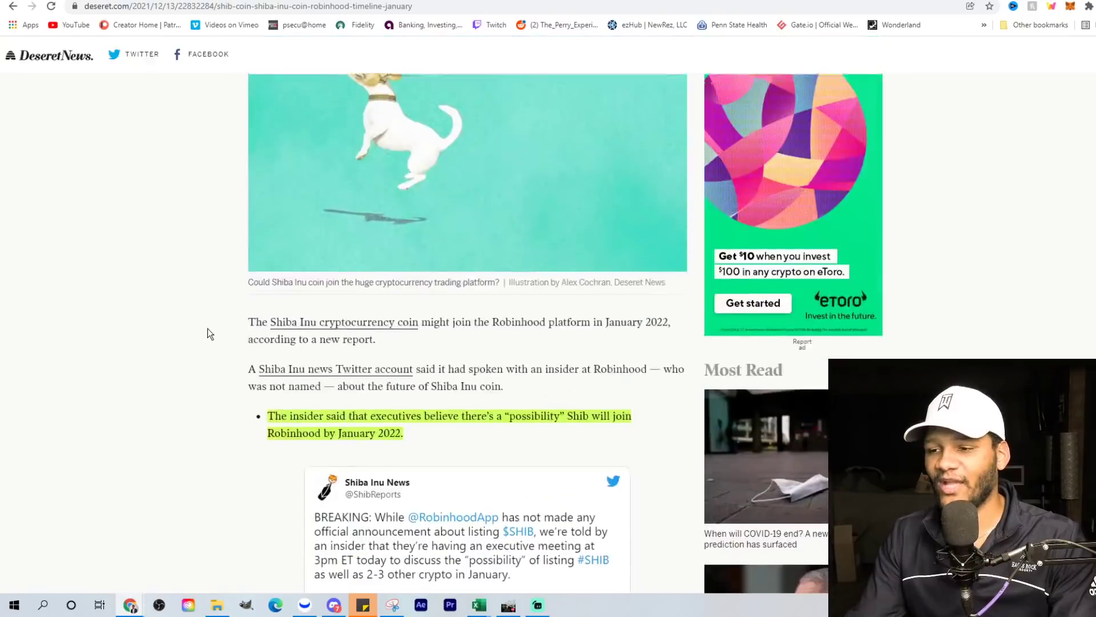
{"action": "scroll", "scroll_direction": "down", "scroll_amount": 3}
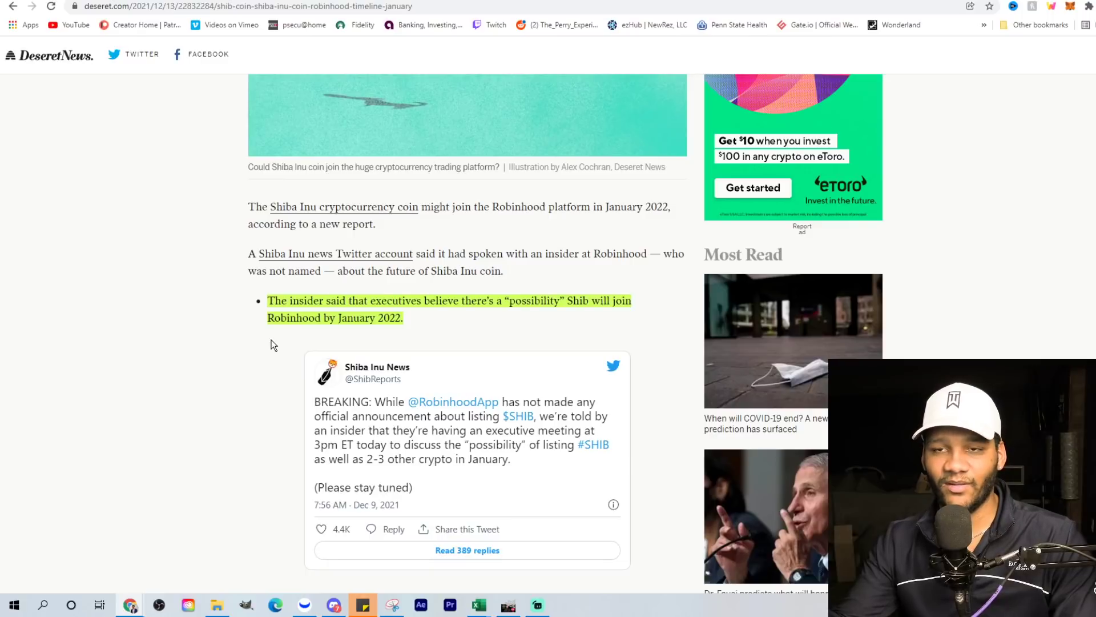
{"action": "mouse_move", "coordinate": [289, 196]}
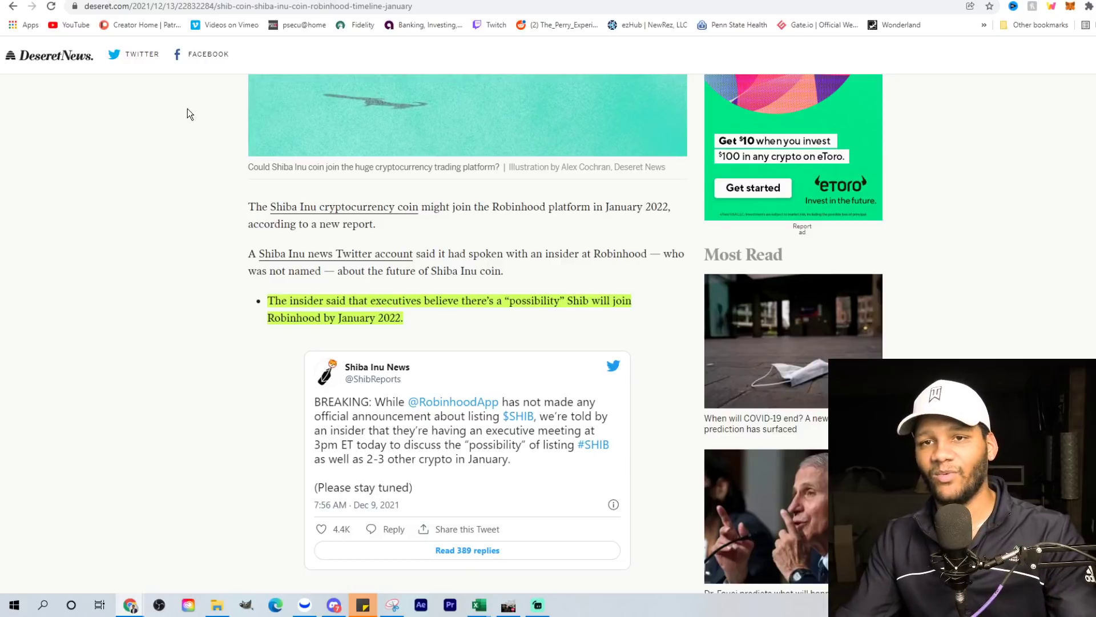
{"action": "mouse_move", "coordinate": [170, 145]}
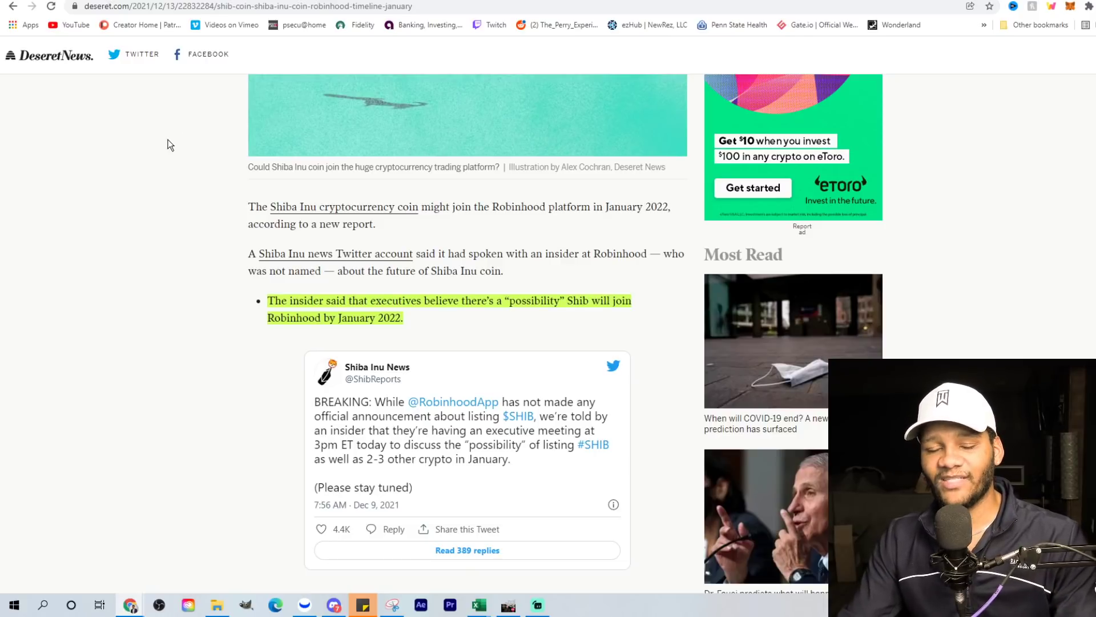